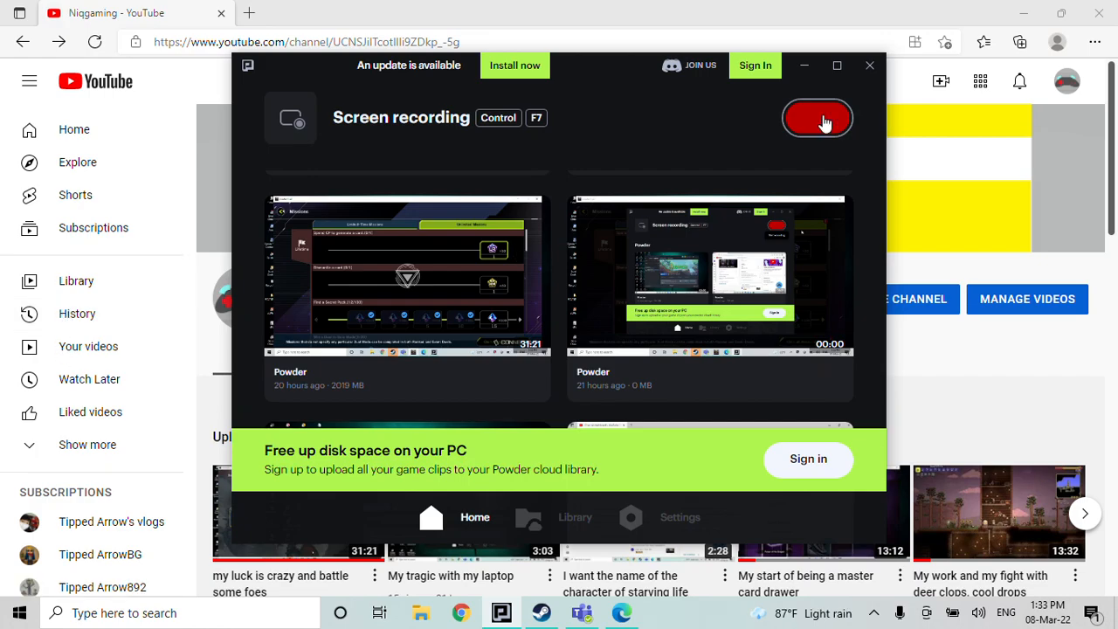
# - Start the Powder screen recording and bring up the YouTube account menu
pyautogui.click(870, 64)
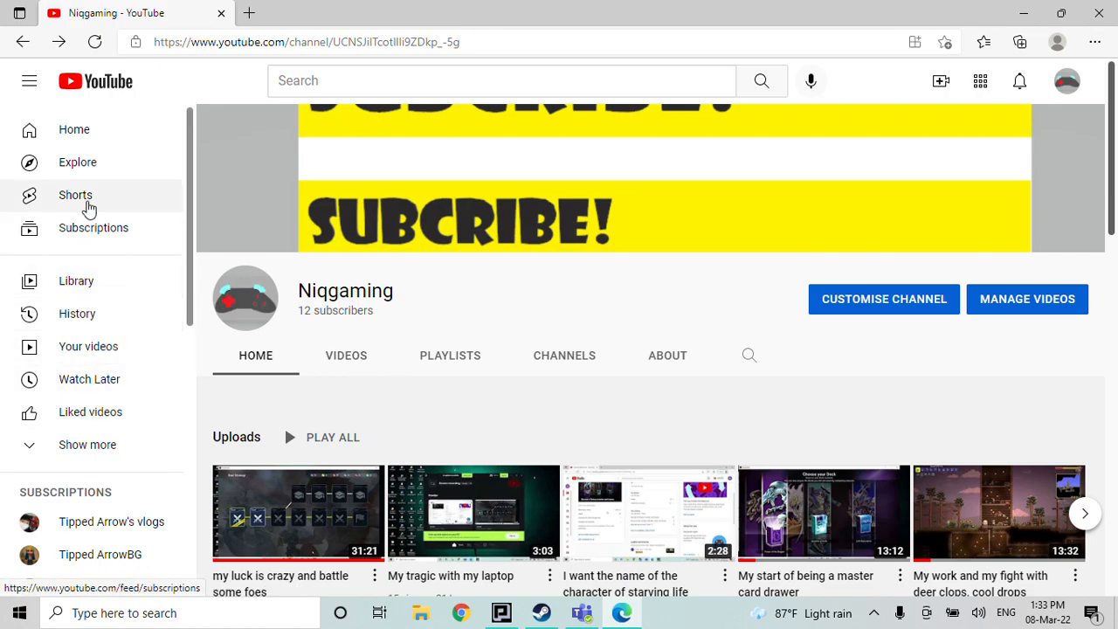
pyautogui.click(1067, 80)
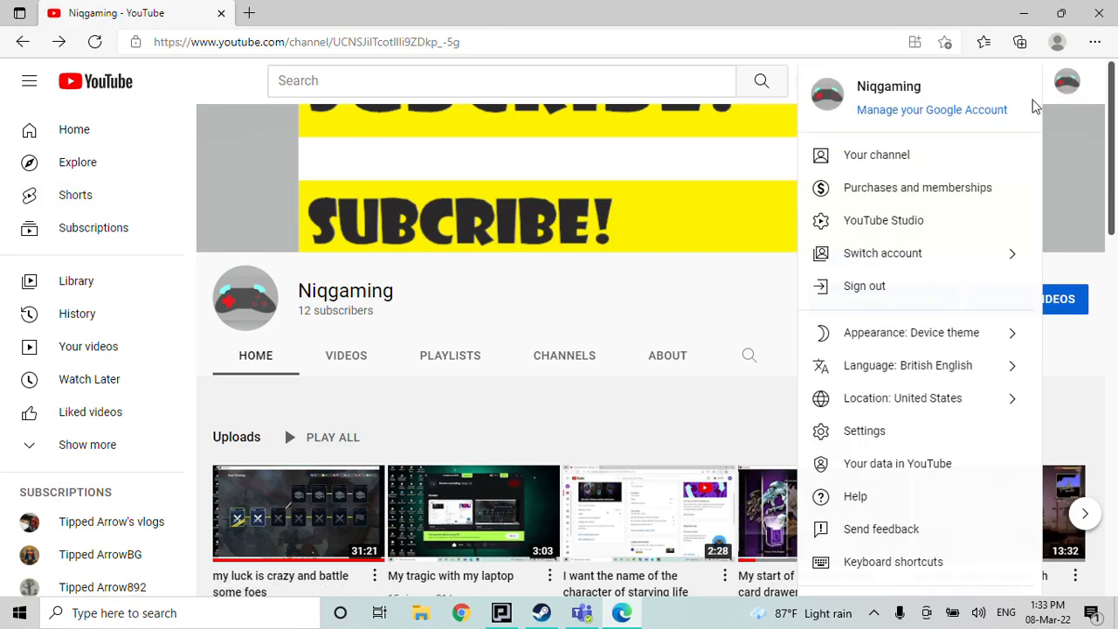
pyautogui.moveTo(669, 234)
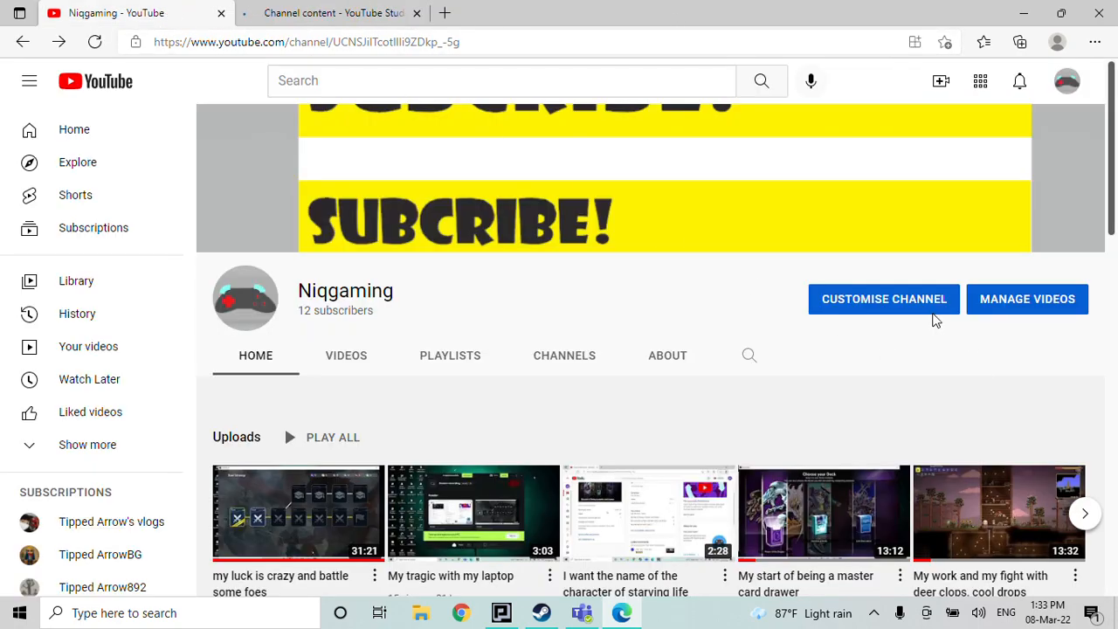
pyautogui.click(883, 299)
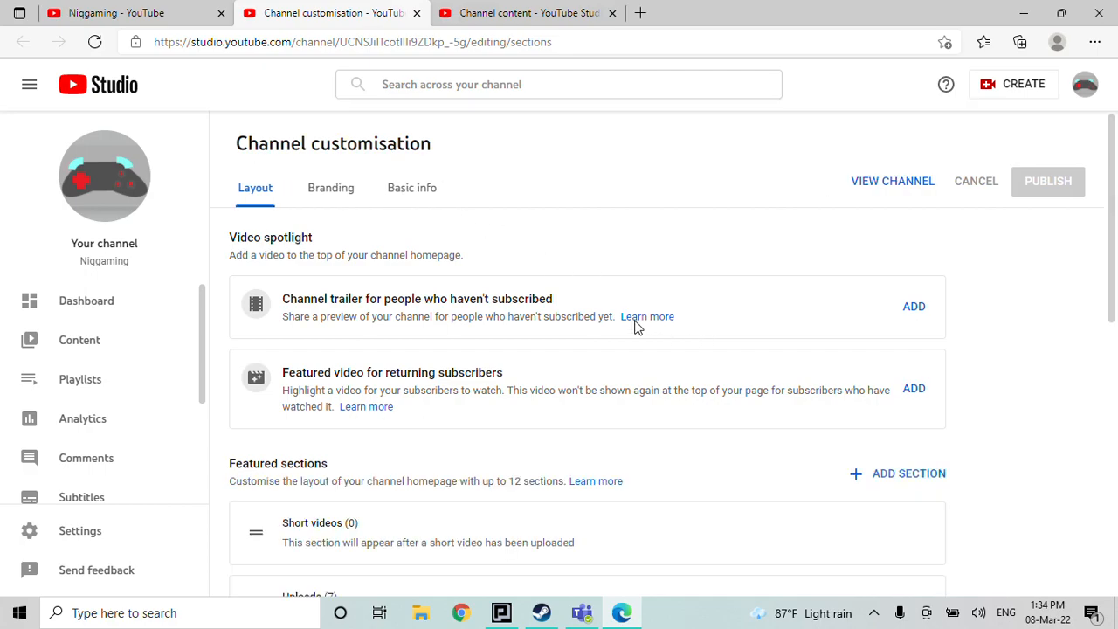
pyautogui.moveTo(125, 26)
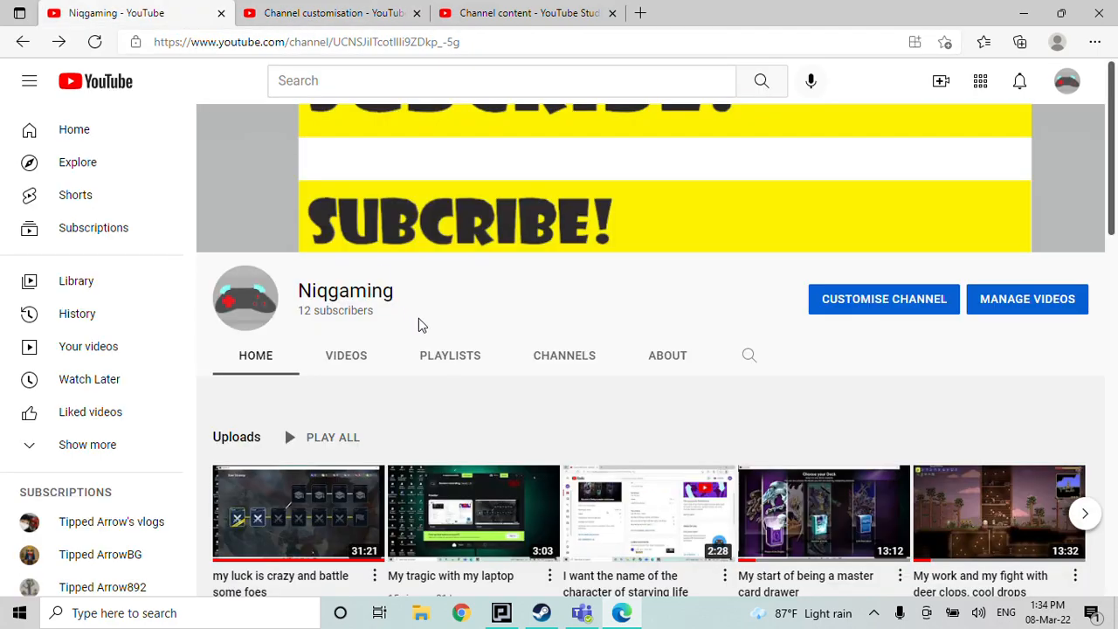
pyautogui.scroll(-3)
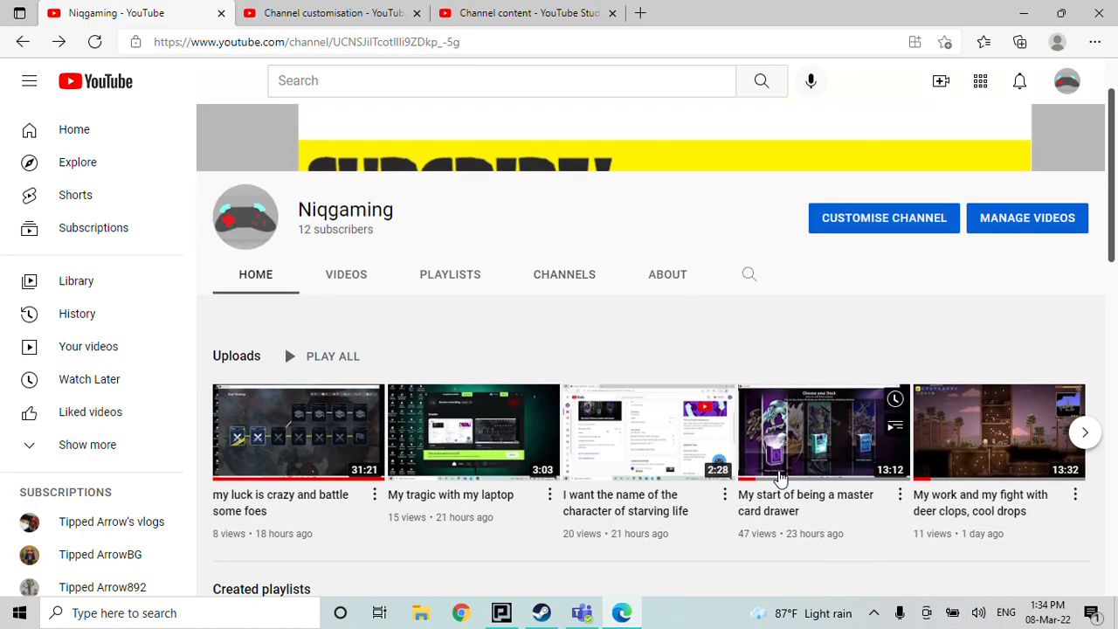
pyautogui.scroll(-3)
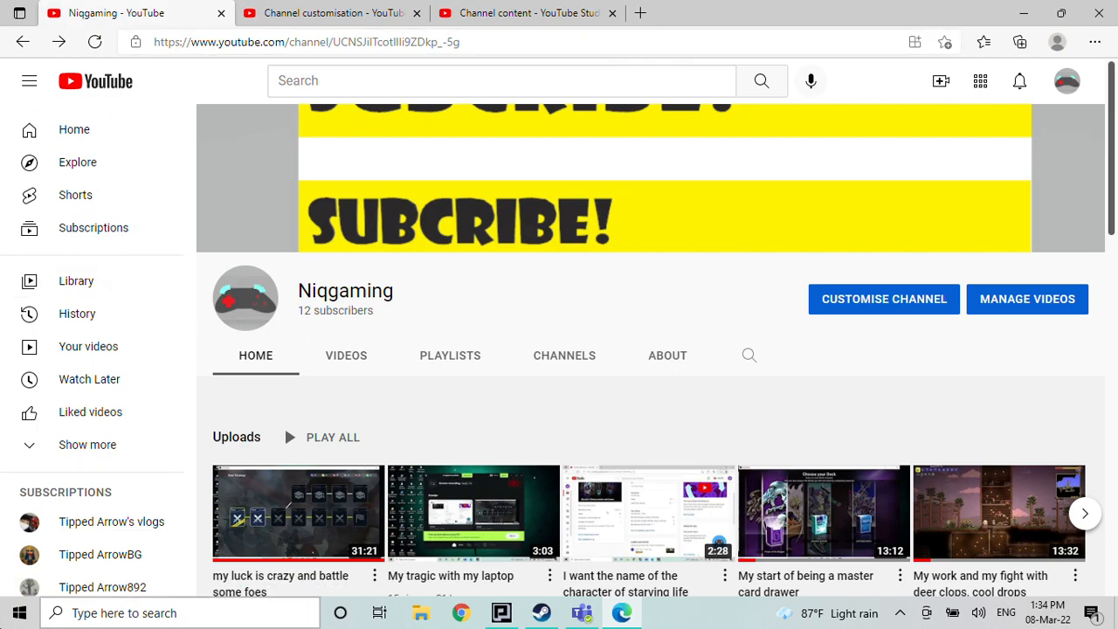
pyautogui.moveTo(731, 383)
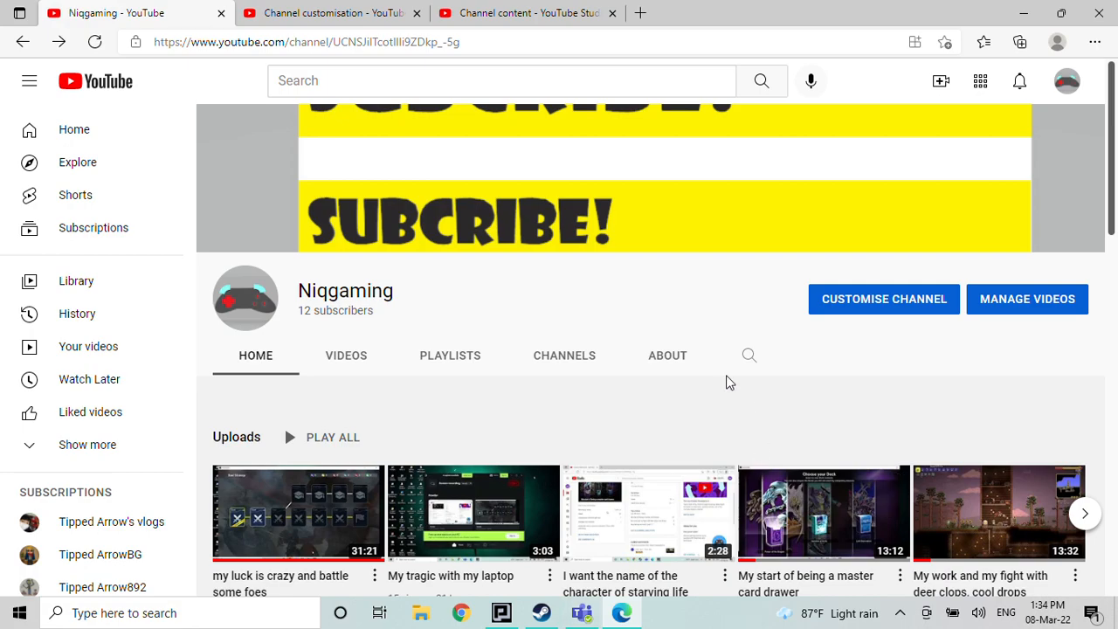
pyautogui.click(564, 355)
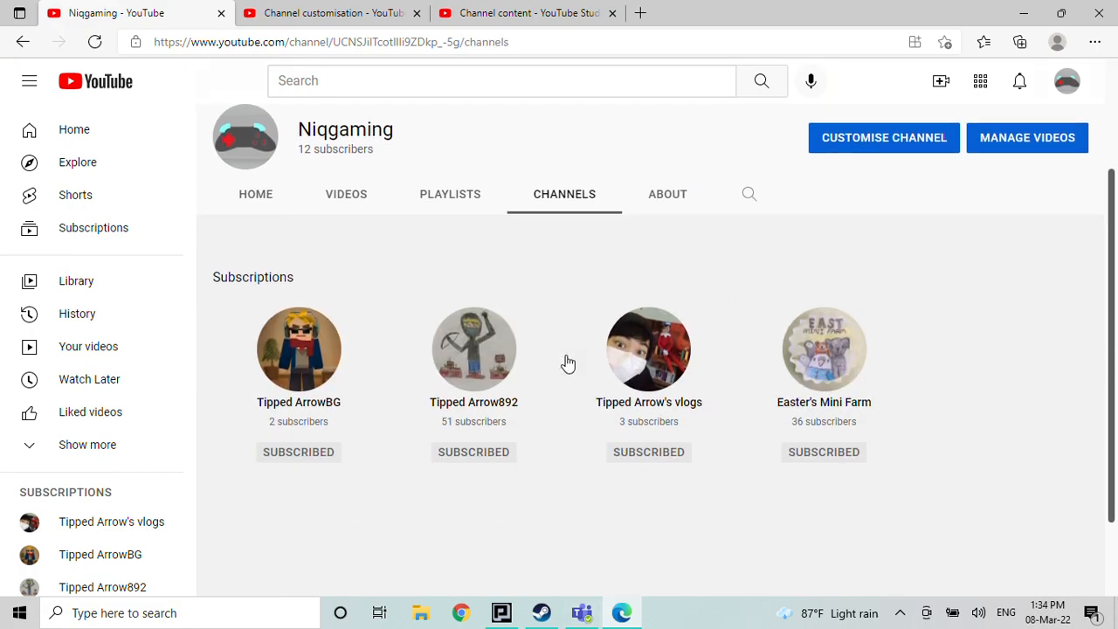
pyautogui.moveTo(767, 439)
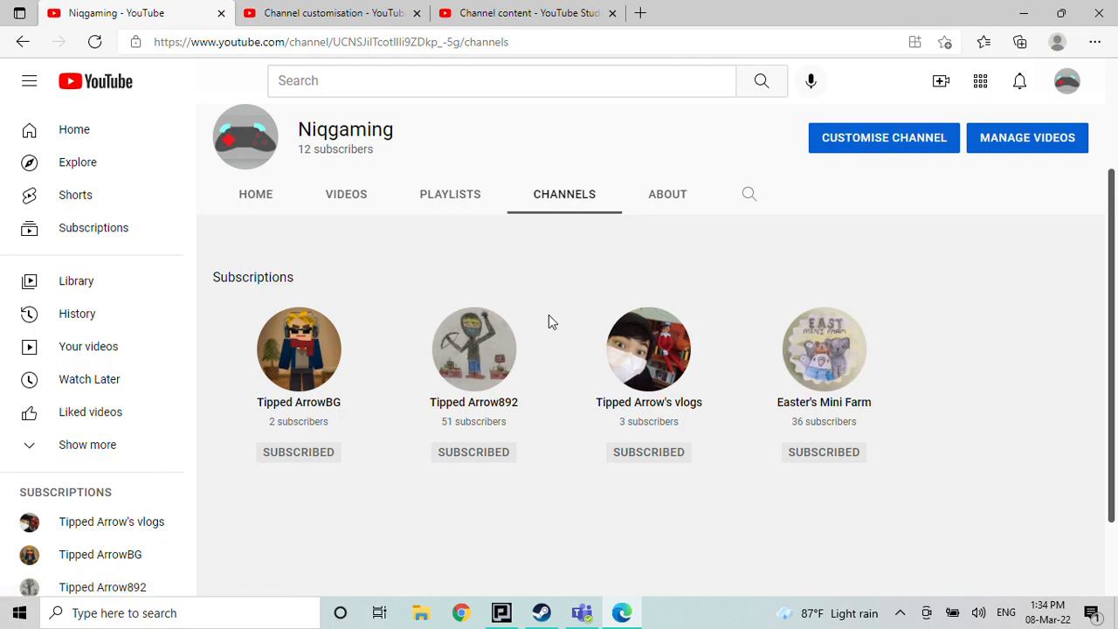
pyautogui.moveTo(391, 235)
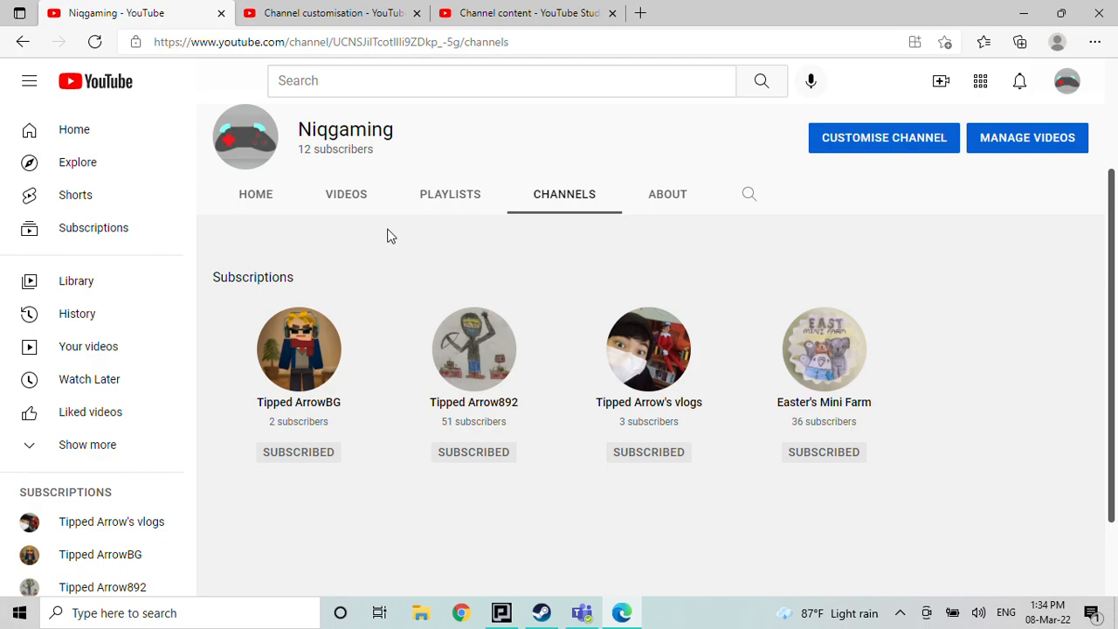
pyautogui.moveTo(534, 346)
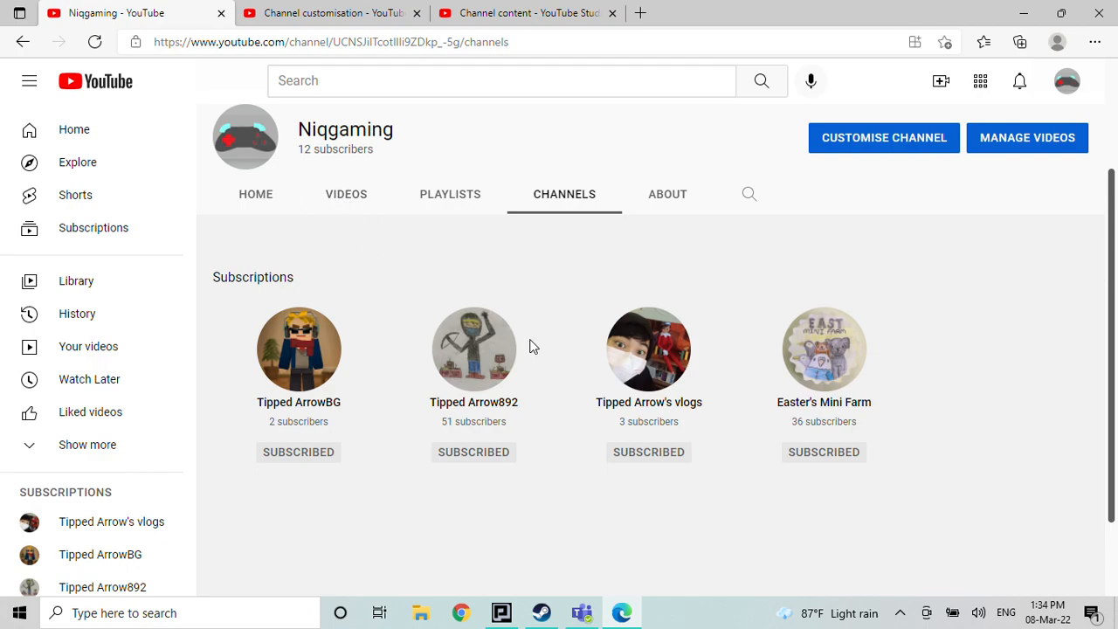
pyautogui.moveTo(321, 187)
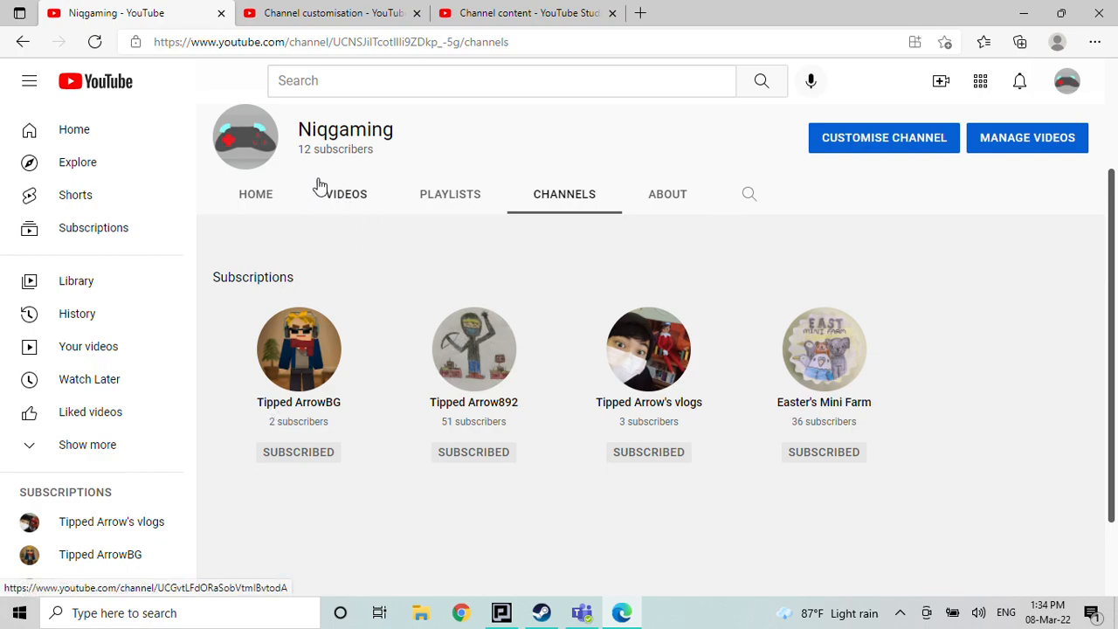
pyautogui.click(255, 194)
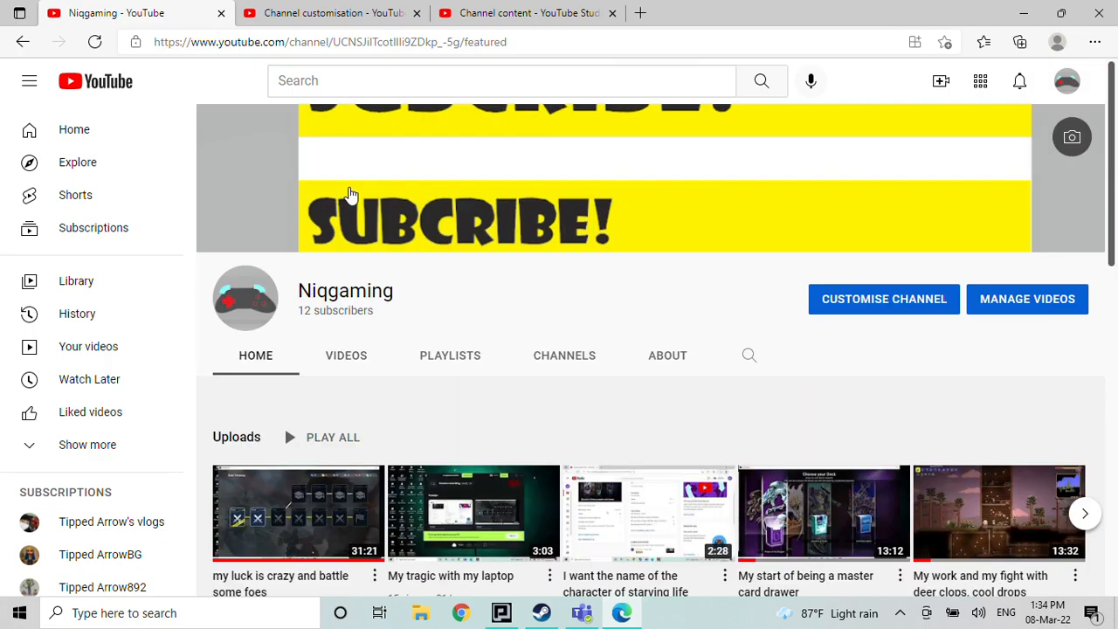
# - Scroll the Niqgaming home page through Created playlists, Card master and Starving life
pyautogui.scroll(-3)
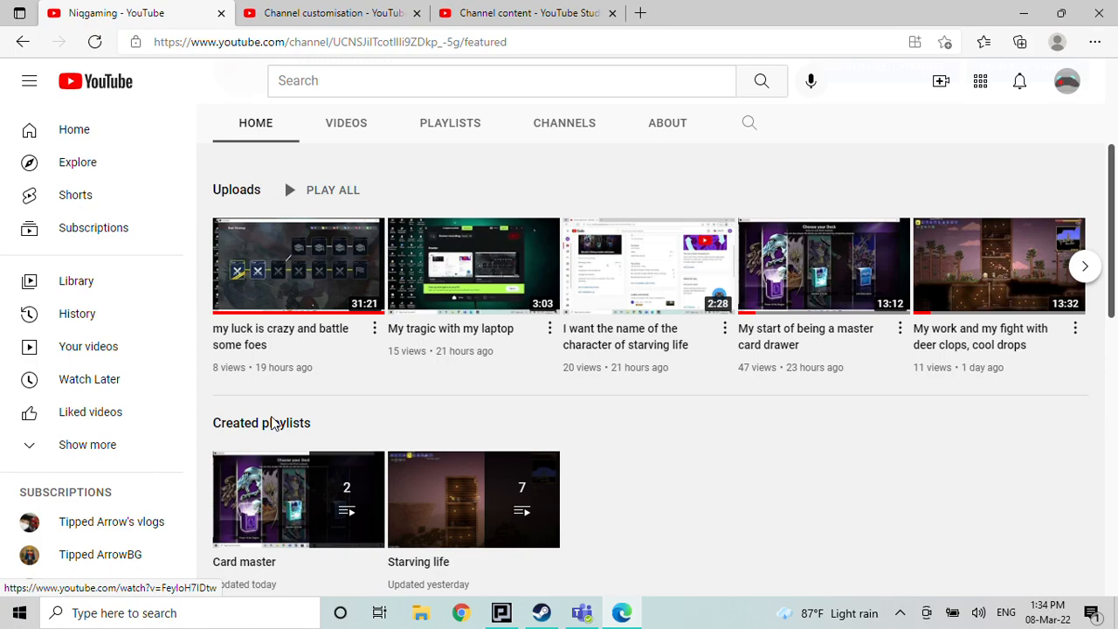
pyautogui.scroll(-3)
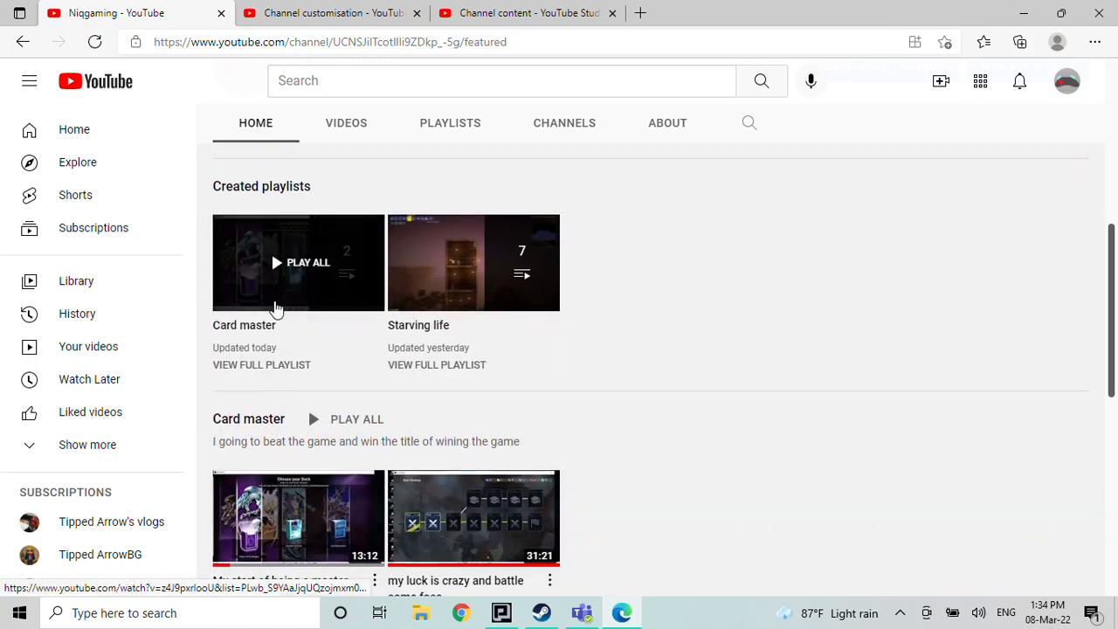
pyautogui.moveTo(282, 294)
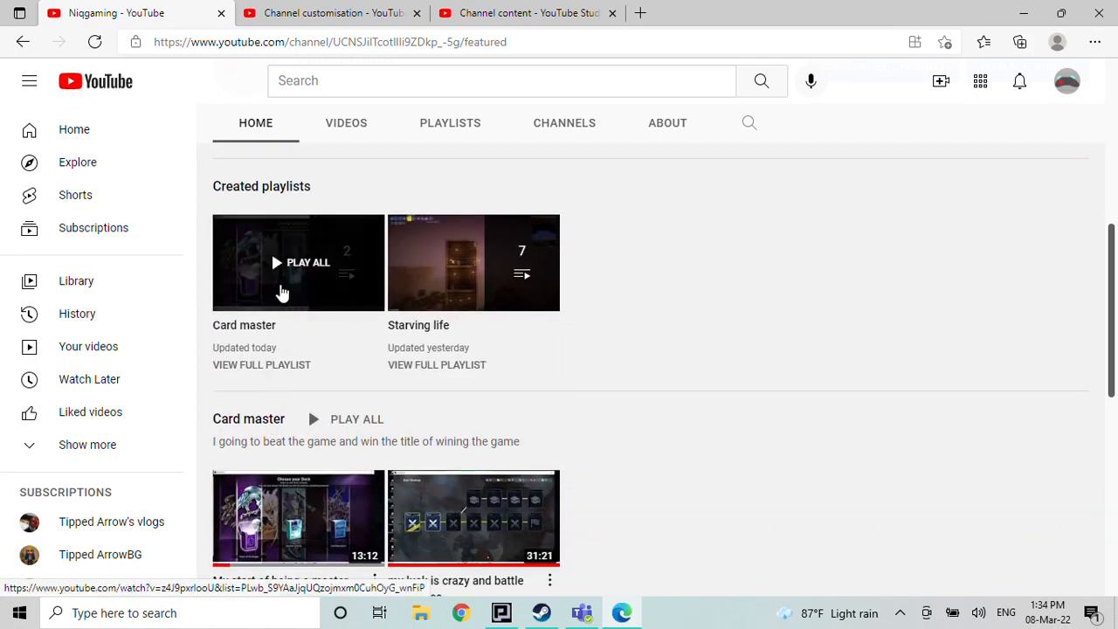
pyautogui.scroll(-3)
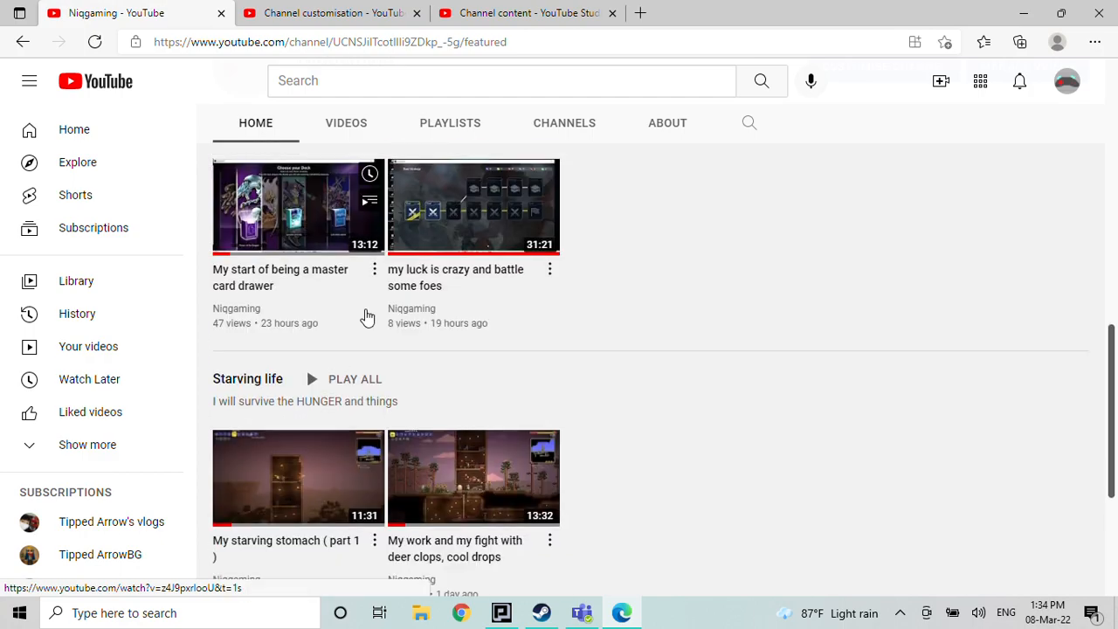
pyautogui.scroll(-3)
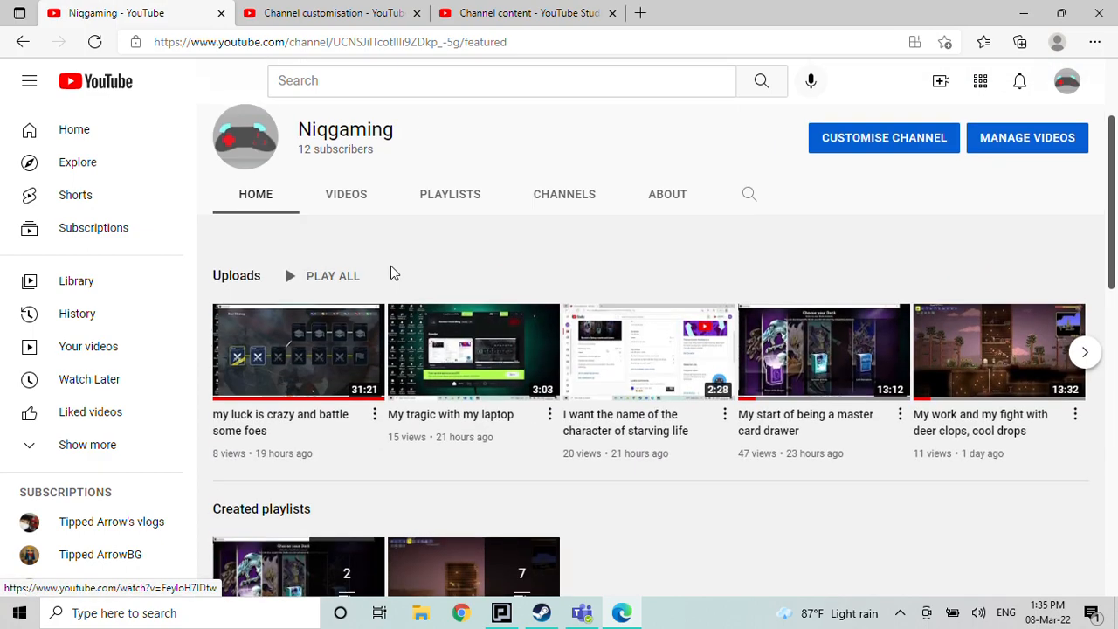
pyautogui.moveTo(773, 605)
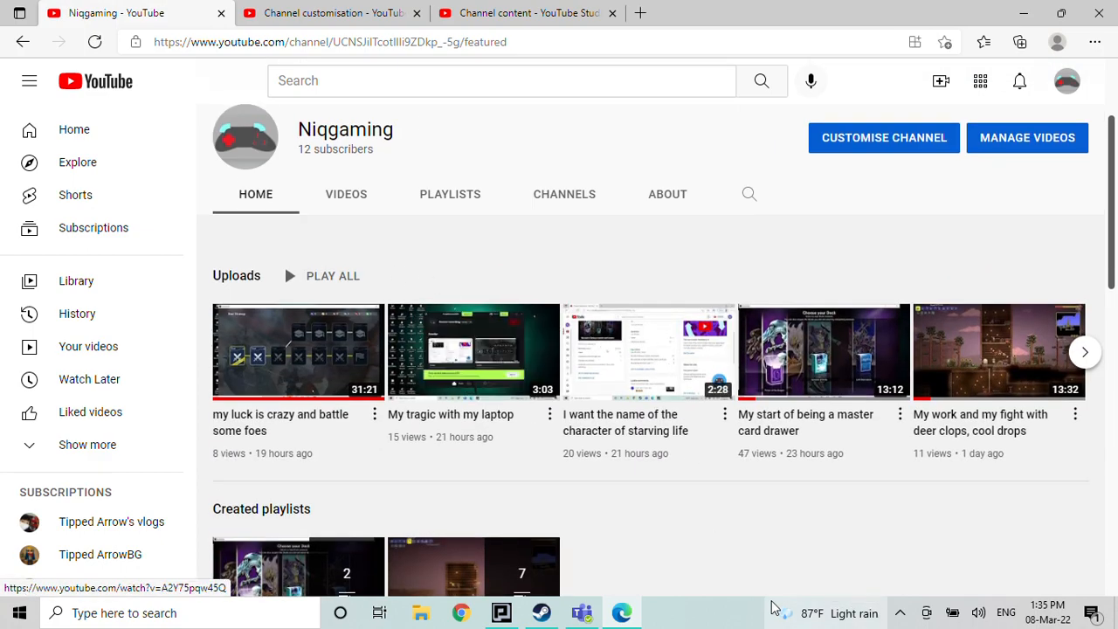
pyautogui.moveTo(843, 356)
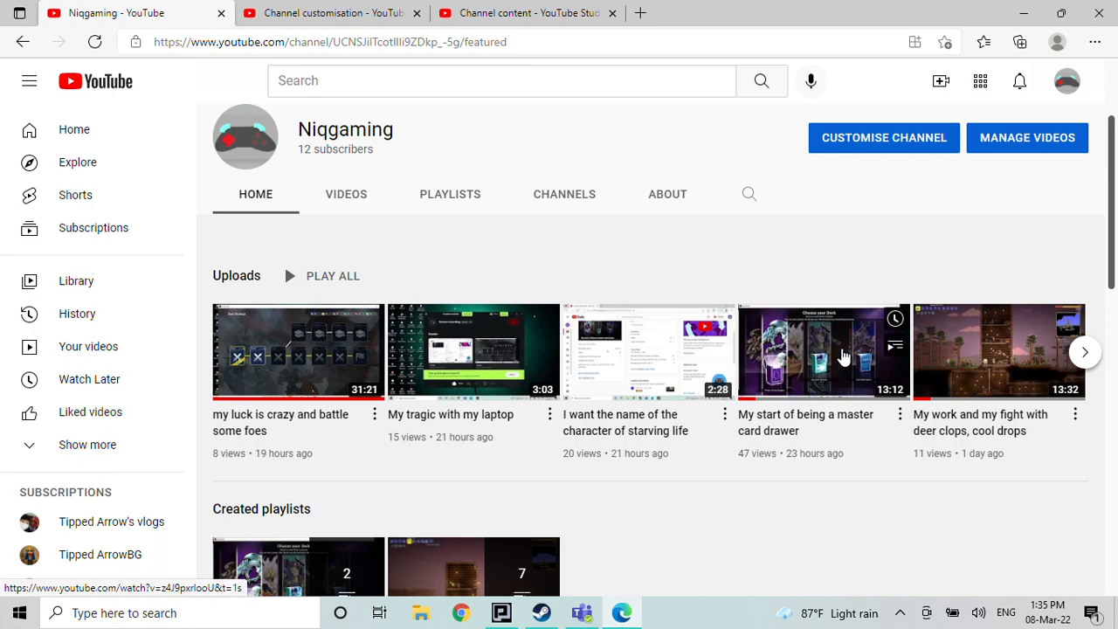
# - Shift the Uploads row to older videos and scroll down to Popular uploads
pyautogui.click(1084, 352)
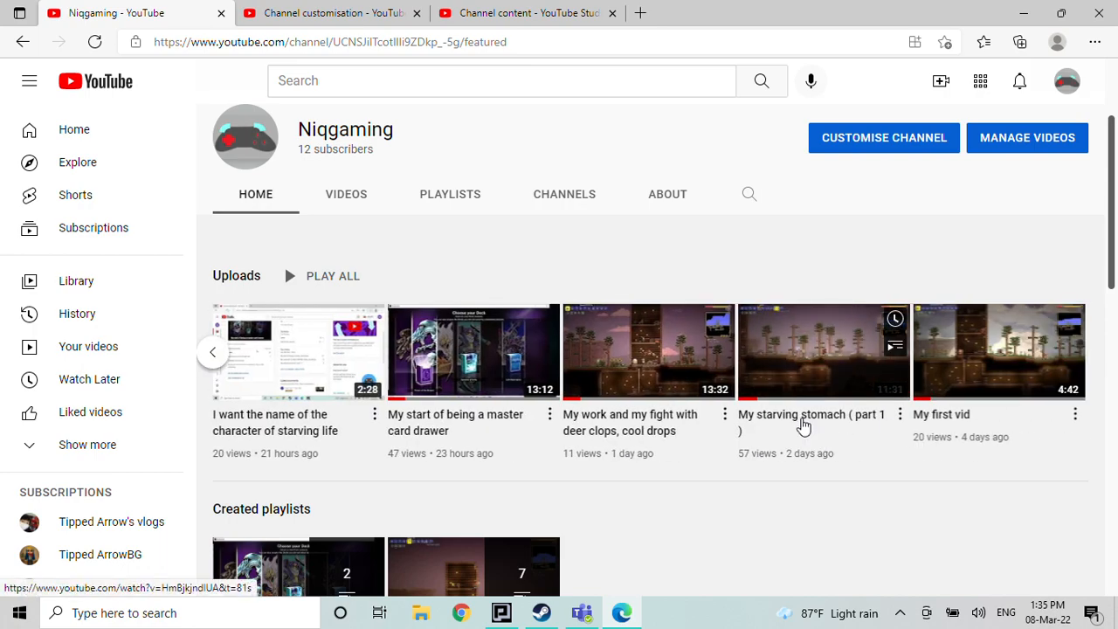
pyautogui.moveTo(804, 423)
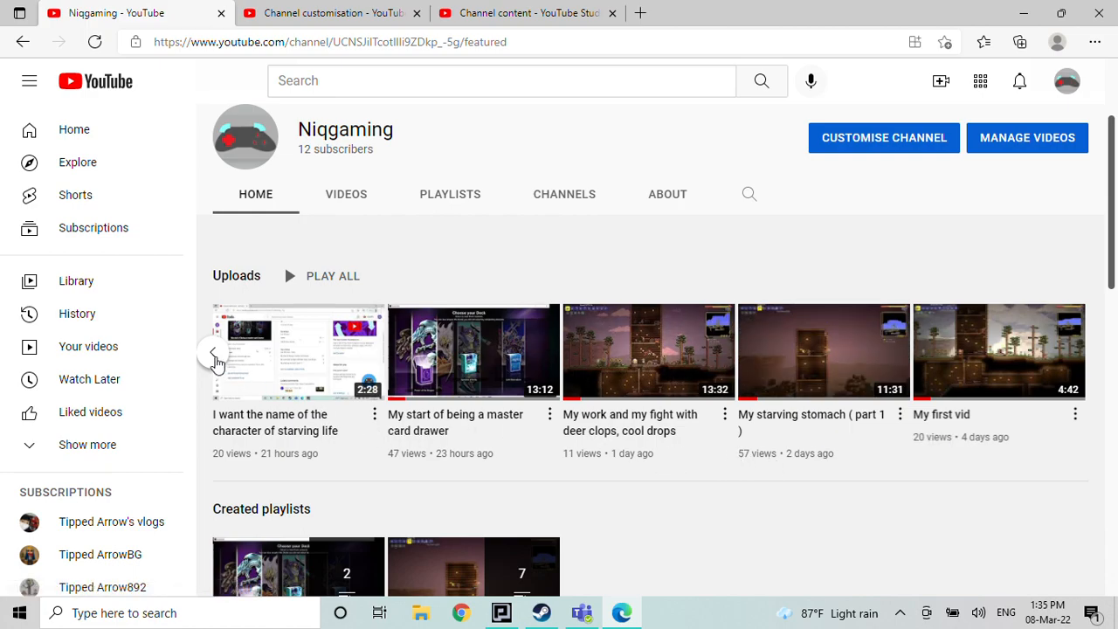
pyautogui.moveTo(441, 441)
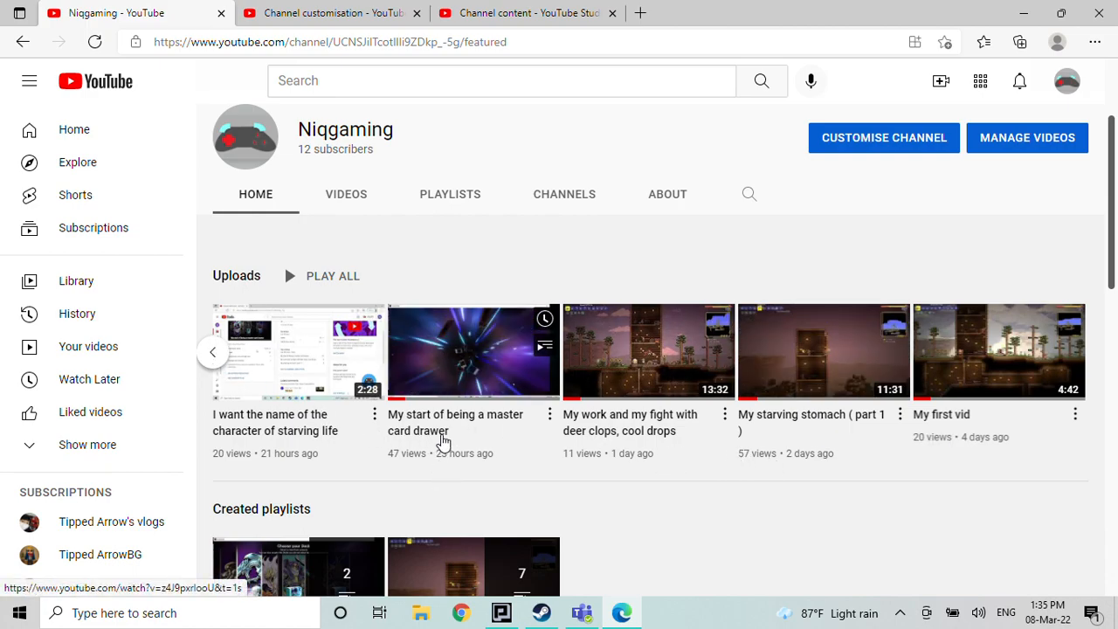
pyautogui.moveTo(442, 442)
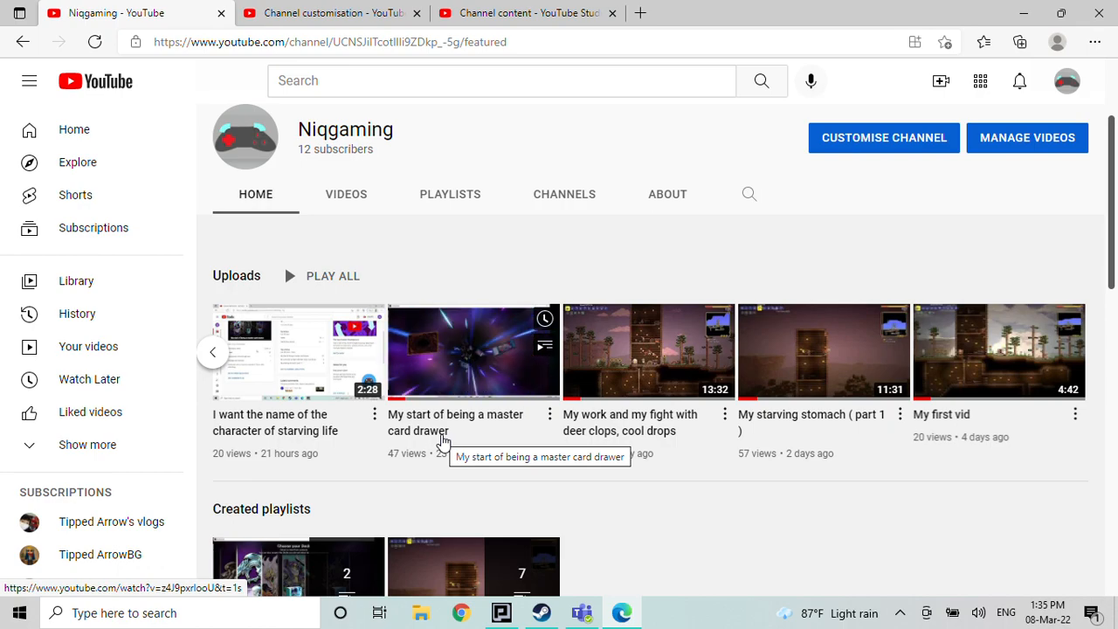
pyautogui.scroll(-3)
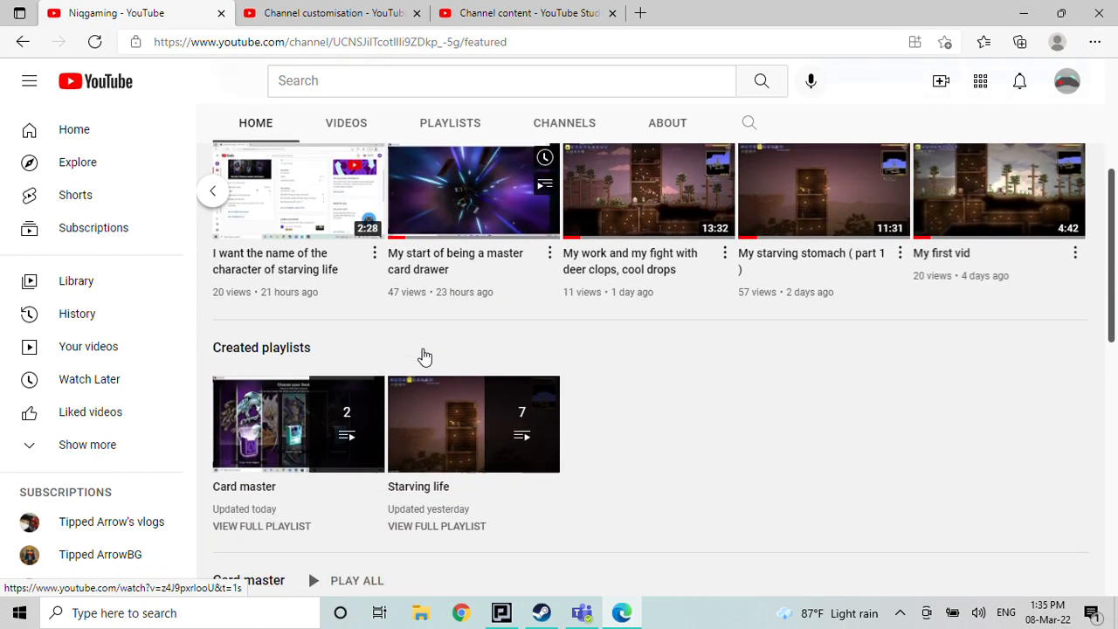
pyautogui.scroll(-3)
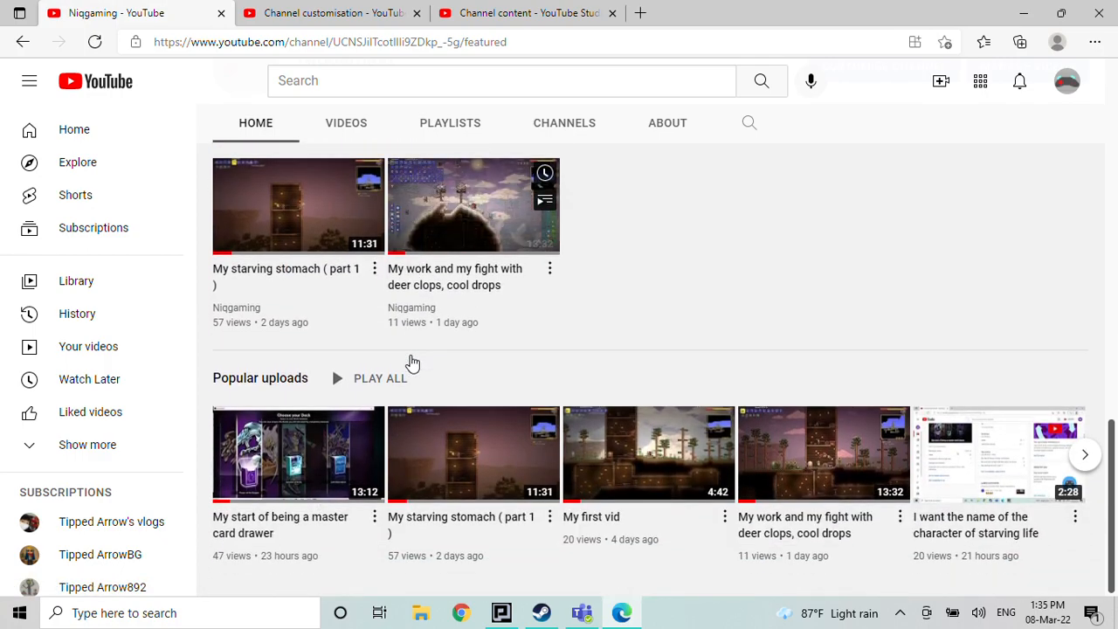
pyautogui.moveTo(471, 455)
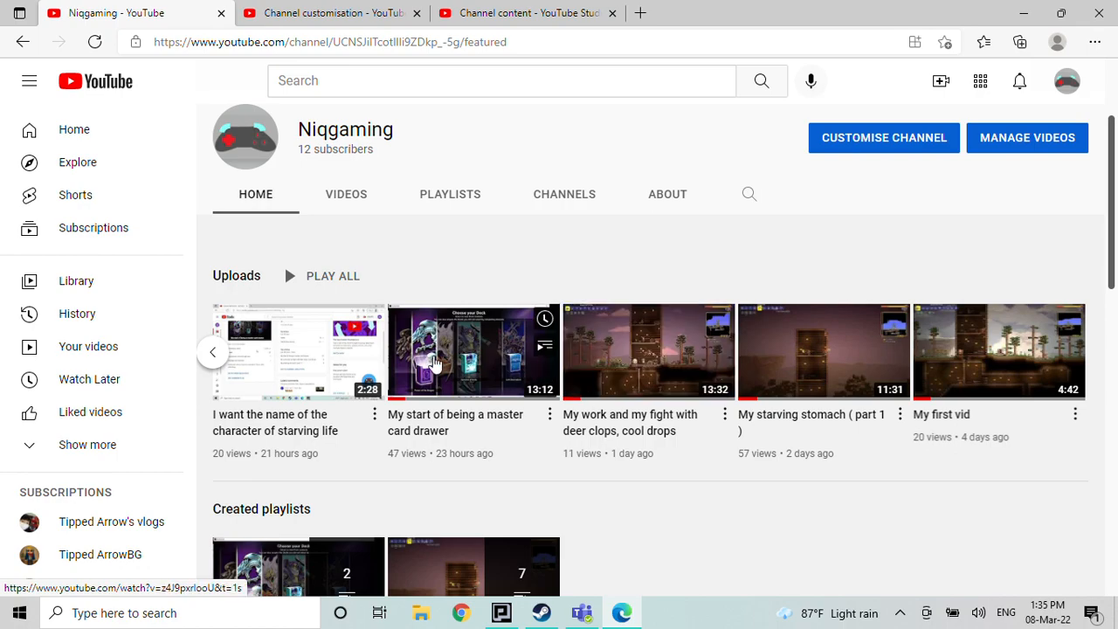
pyautogui.moveTo(628, 356)
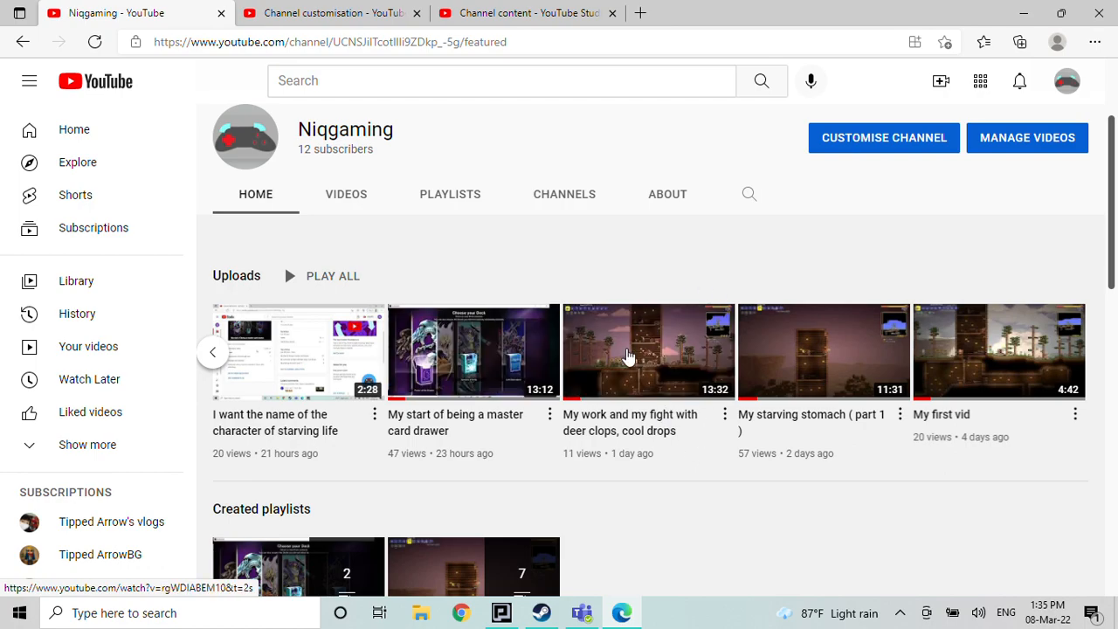
pyautogui.moveTo(598, 352)
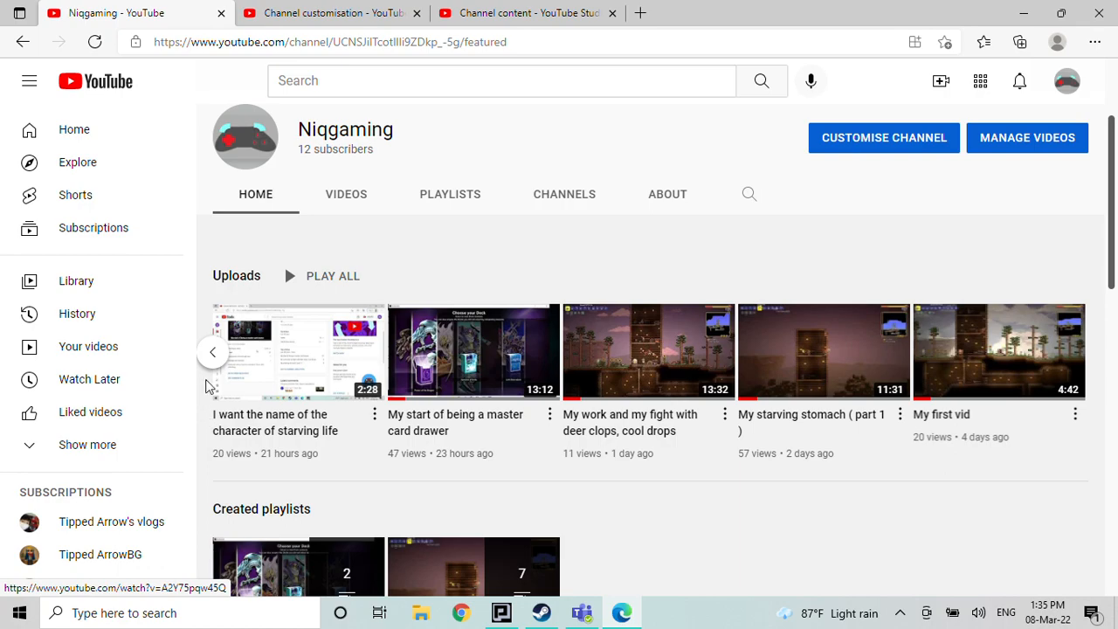
pyautogui.moveTo(256, 352)
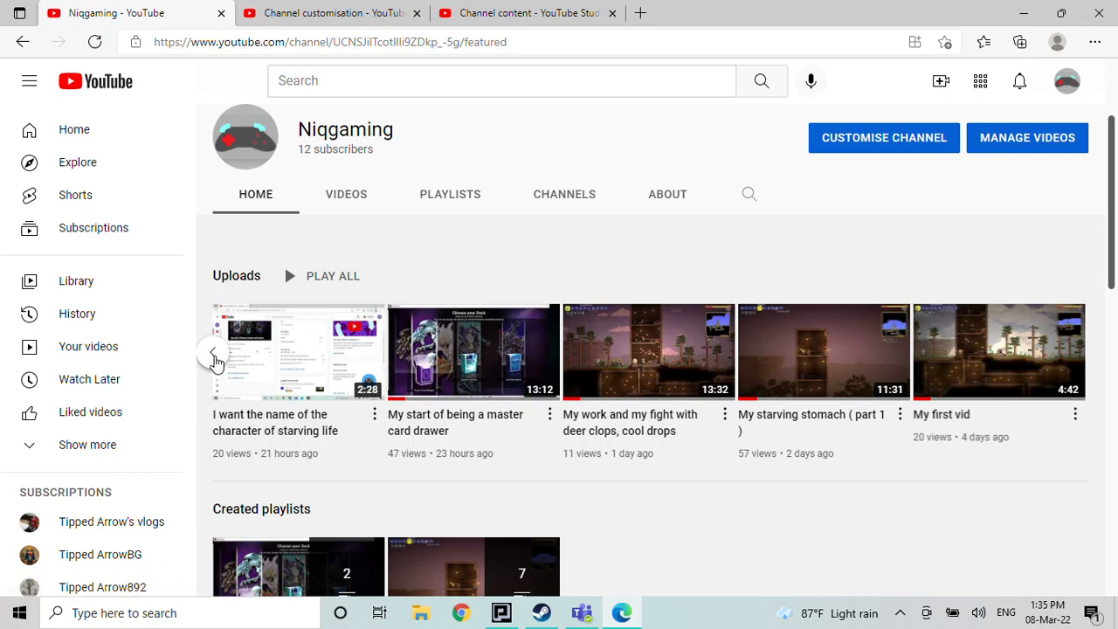
# - Bring the newest uploads back into the row and scroll through the playlists
pyautogui.click(215, 352)
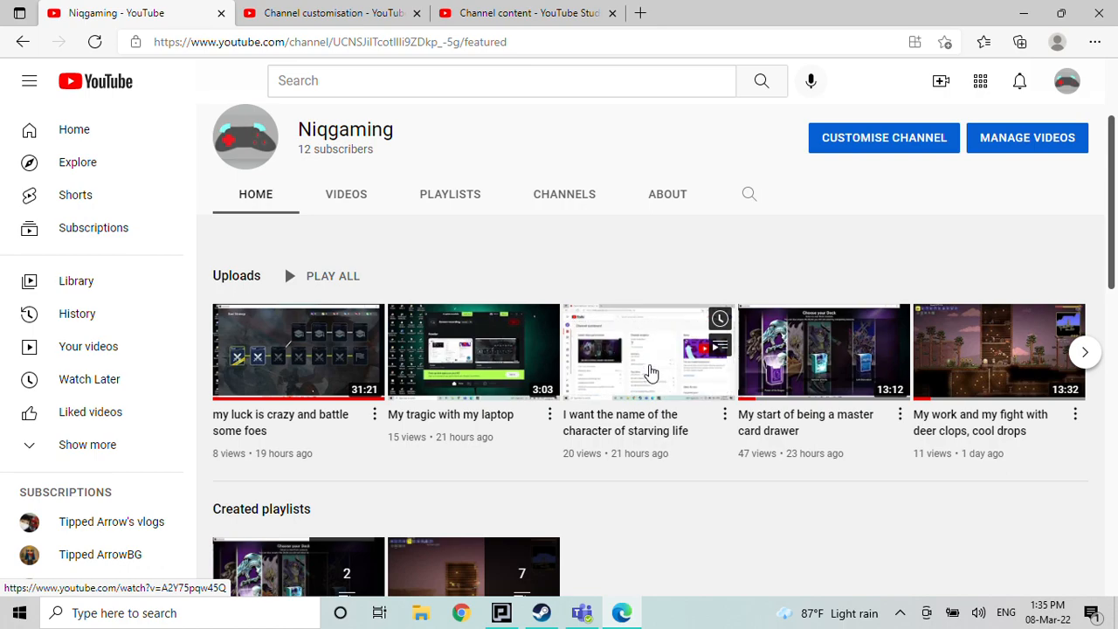
pyautogui.moveTo(484, 384)
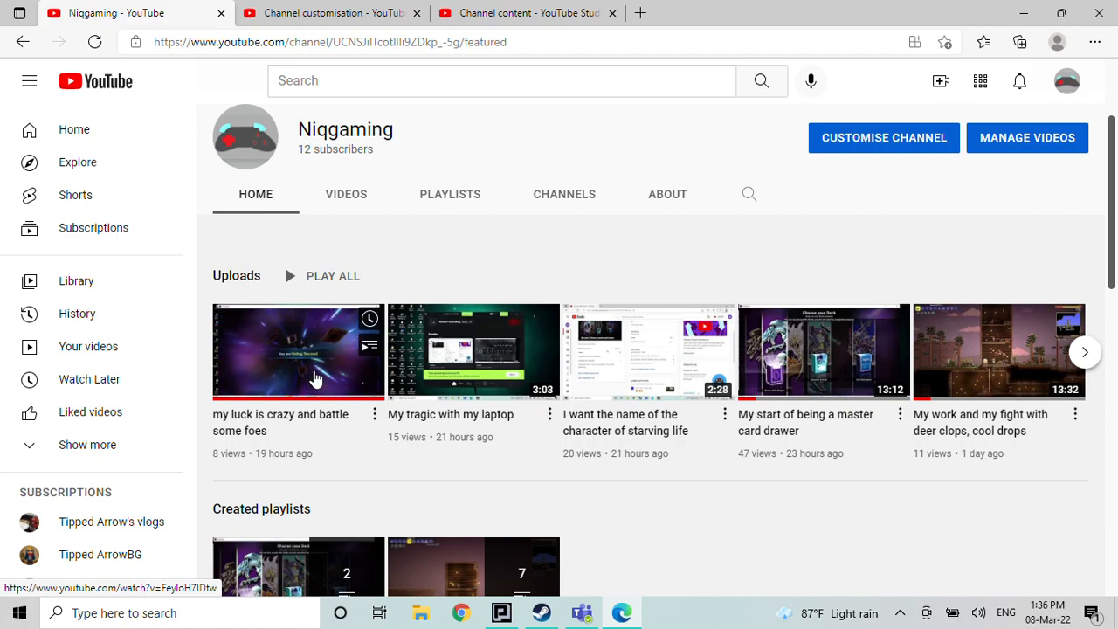
pyautogui.moveTo(297, 350)
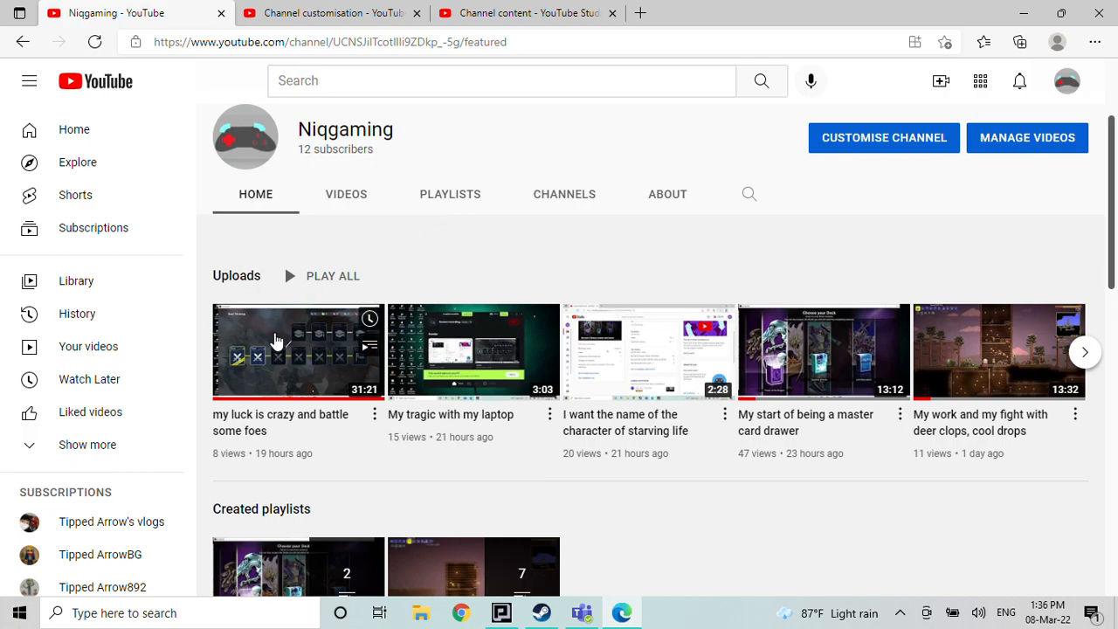
pyautogui.scroll(-3)
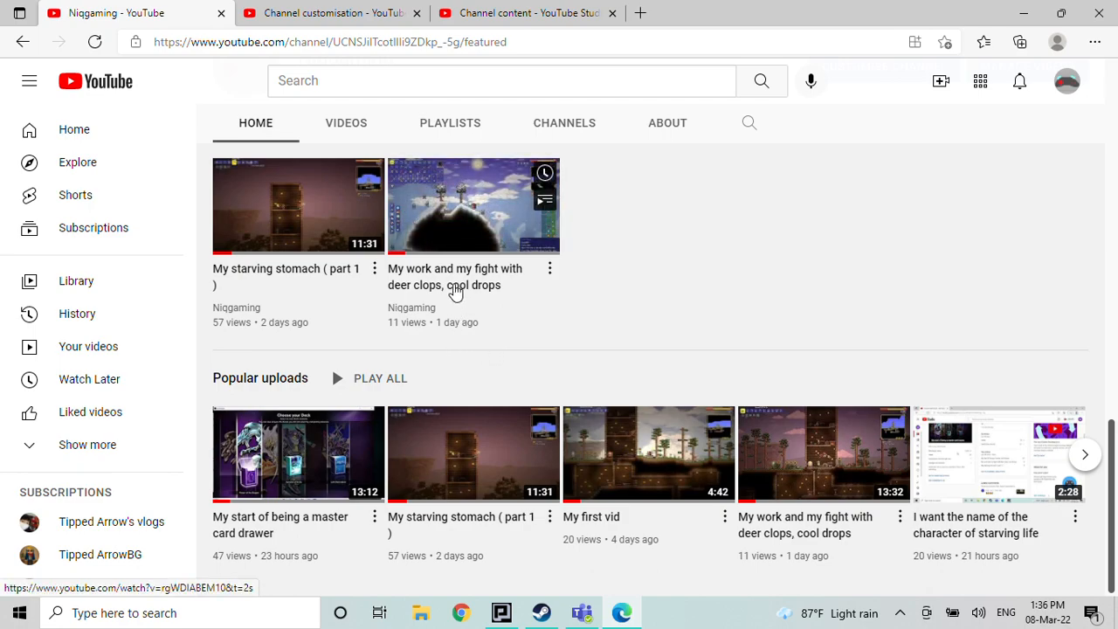
pyautogui.scroll(-3)
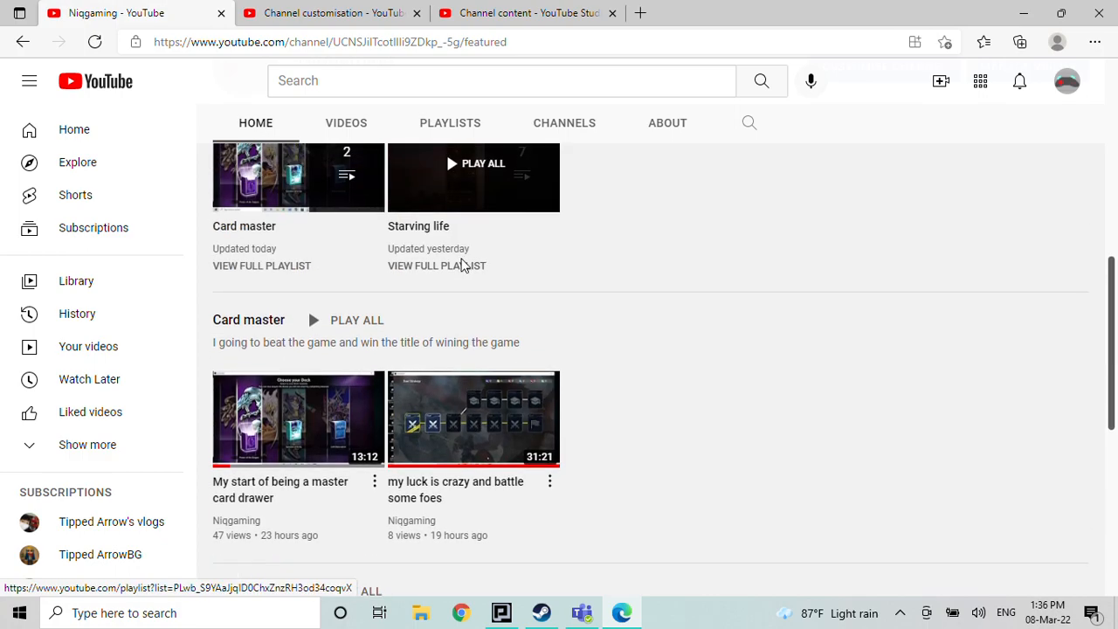
pyautogui.scroll(3)
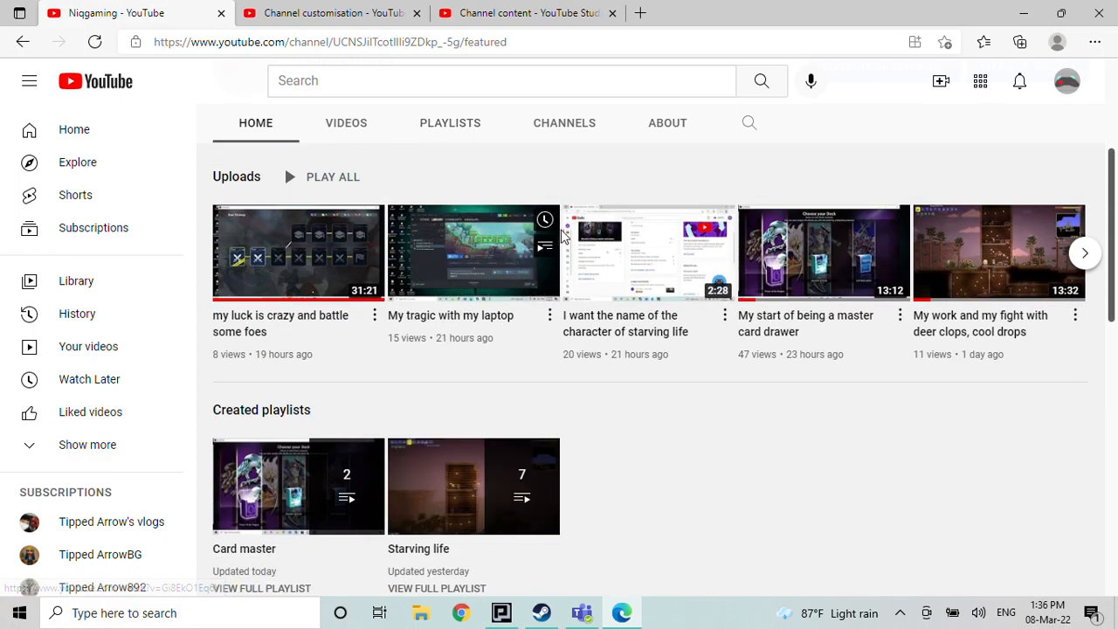
pyautogui.moveTo(489, 226)
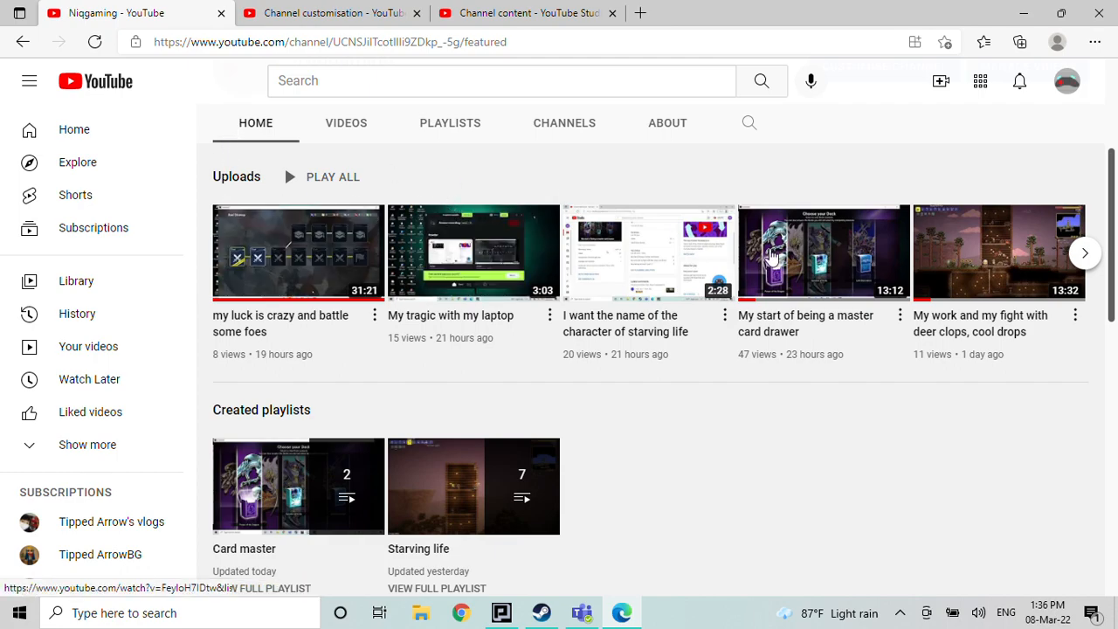
# - Show the older uploads again and open the Powder recording app
pyautogui.click(1085, 252)
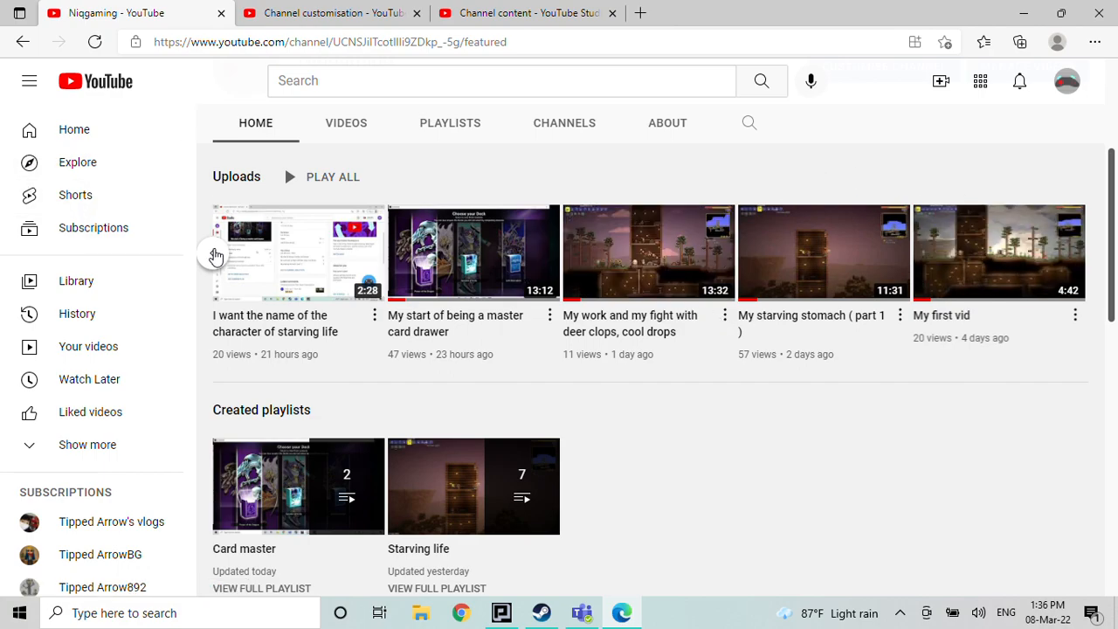
pyautogui.scroll(-3)
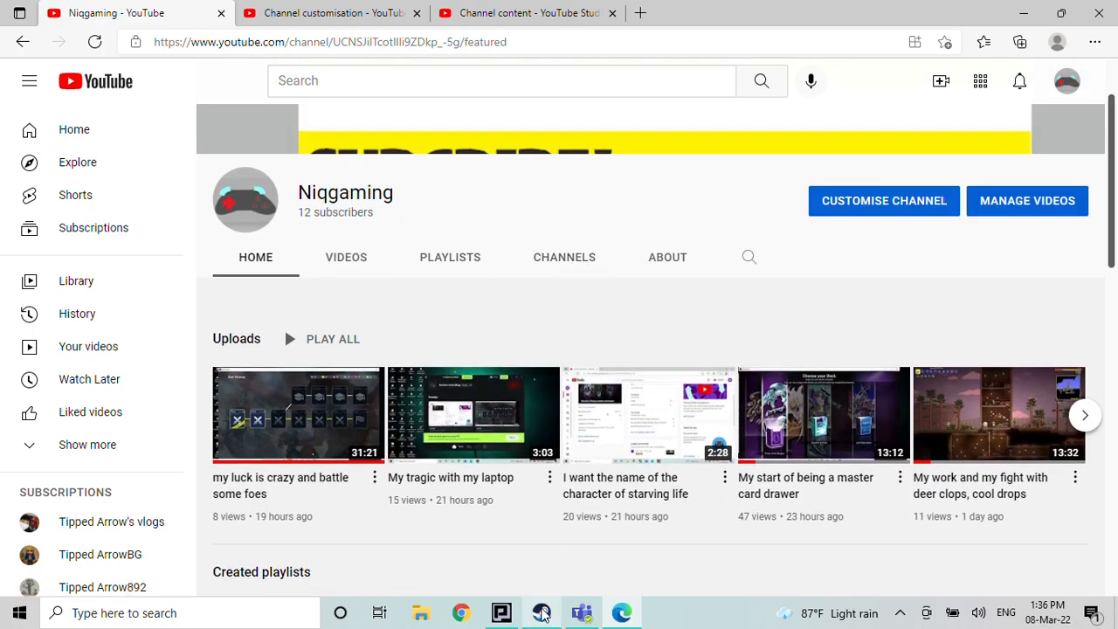
pyautogui.click(541, 613)
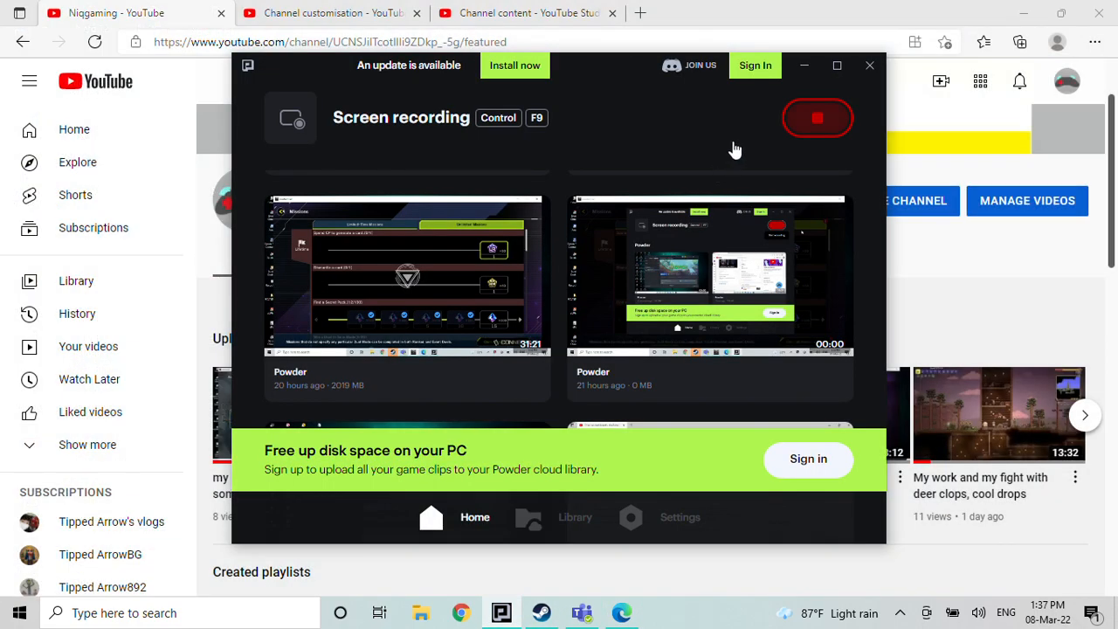